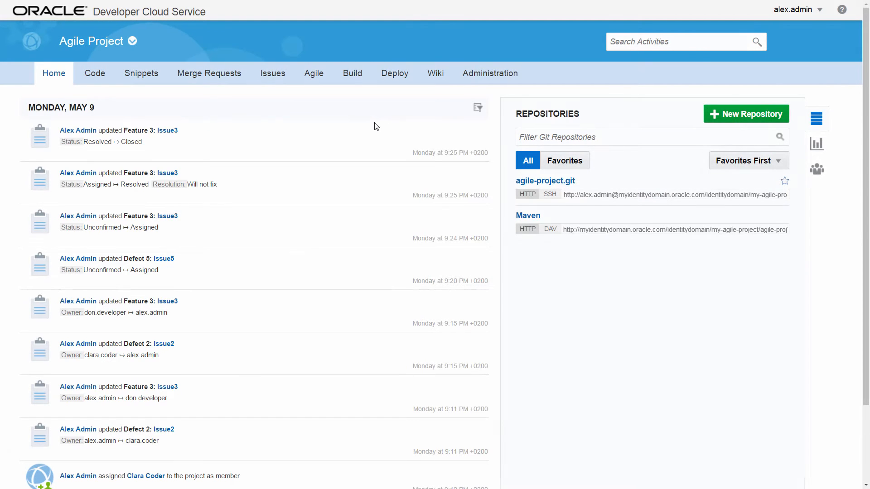
pyautogui.moveTo(131, 41)
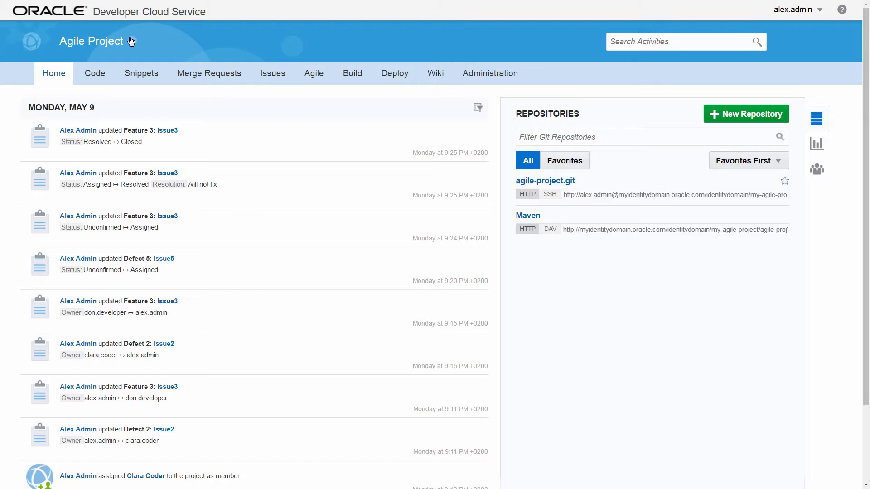
# Switch from the project list to My Web Application and show its activity feed
pyautogui.click(91, 41)
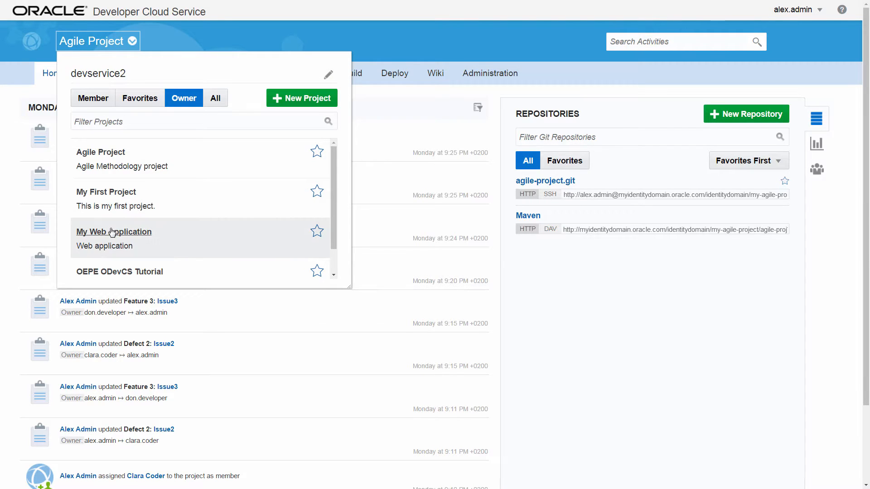
pyautogui.click(114, 232)
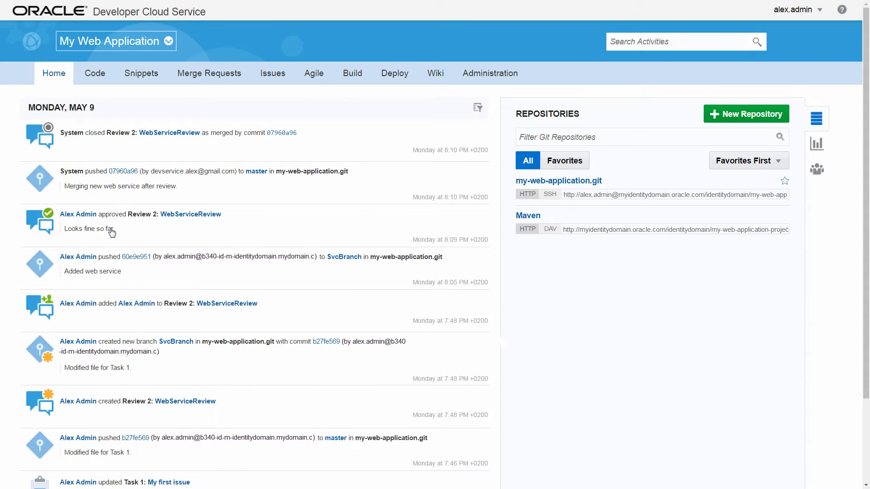
pyautogui.moveTo(505, 228)
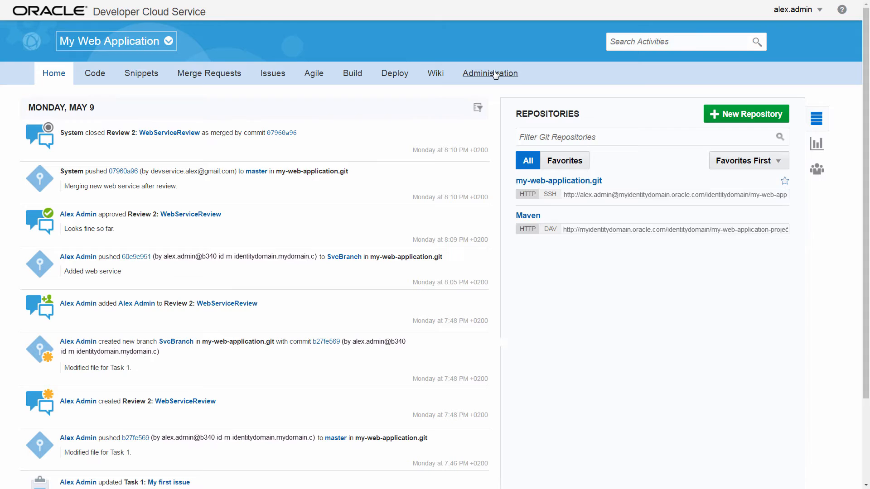
# Reach the Branches administration page for my-web-application.git via Administration
pyautogui.click(489, 73)
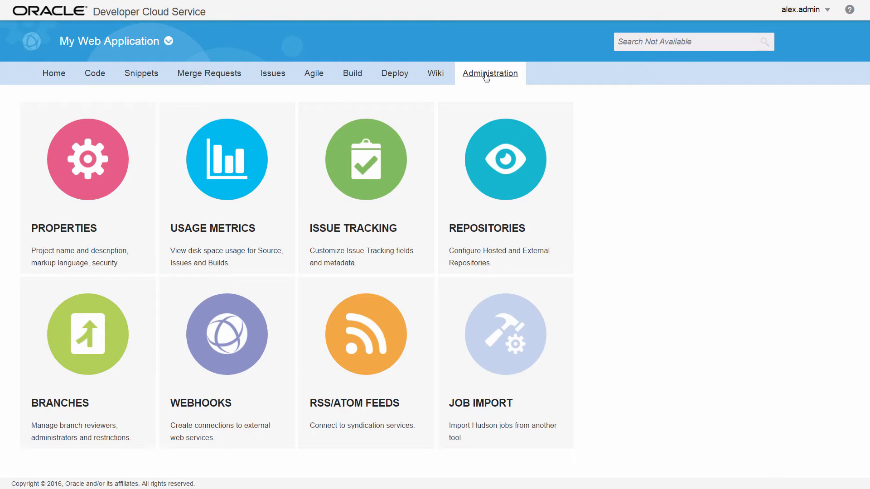
pyautogui.moveTo(87, 333)
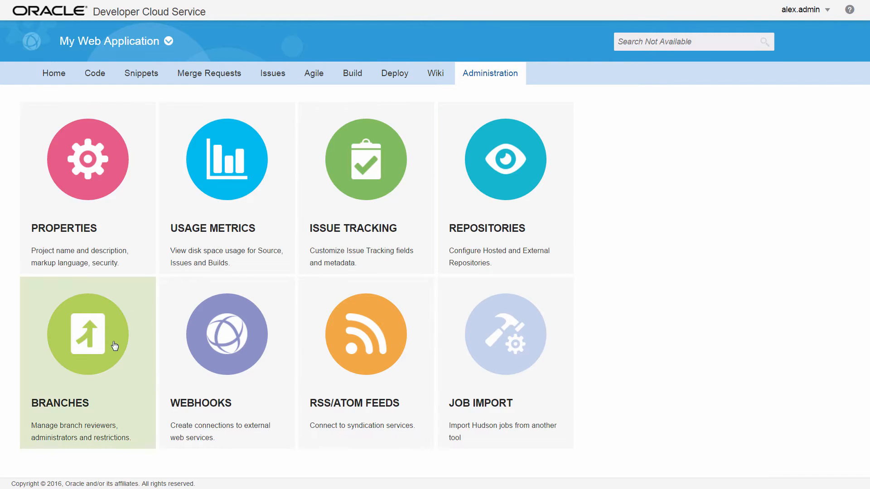
pyautogui.click(87, 333)
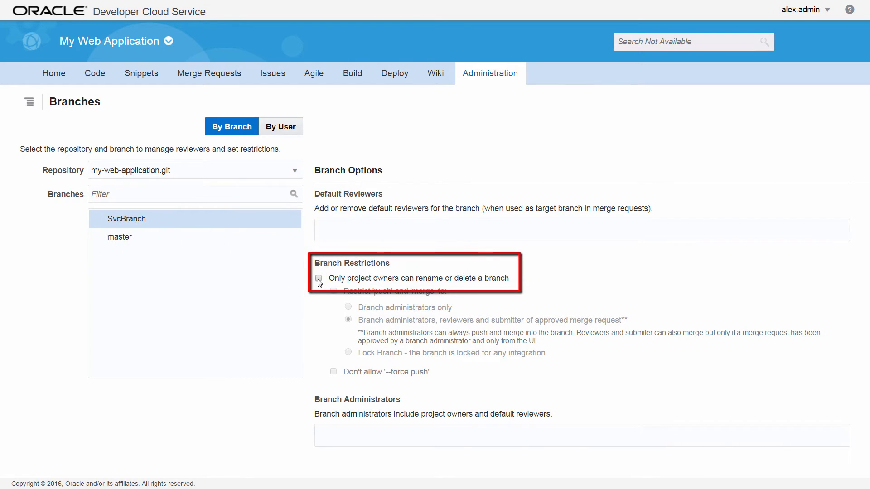
# Restrict SvcBranch rename/delete to owners and push/merge to administrators, reviewers and approved submitters
pyautogui.click(320, 279)
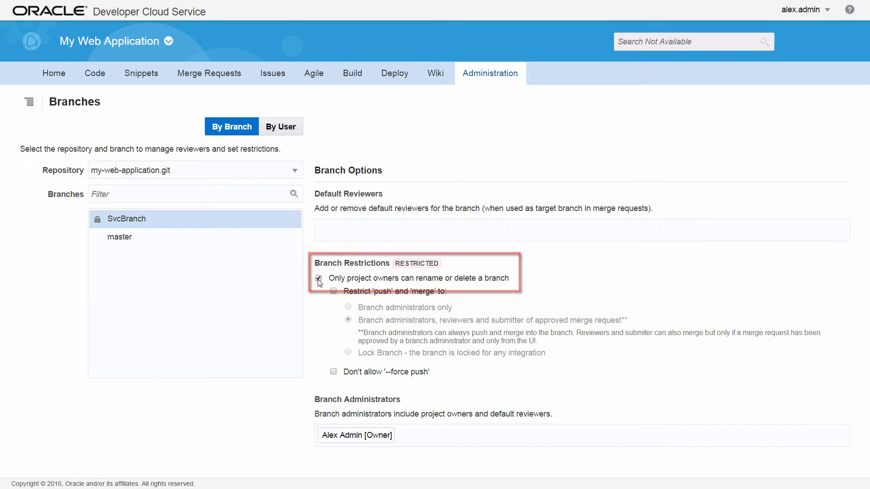
pyautogui.click(334, 292)
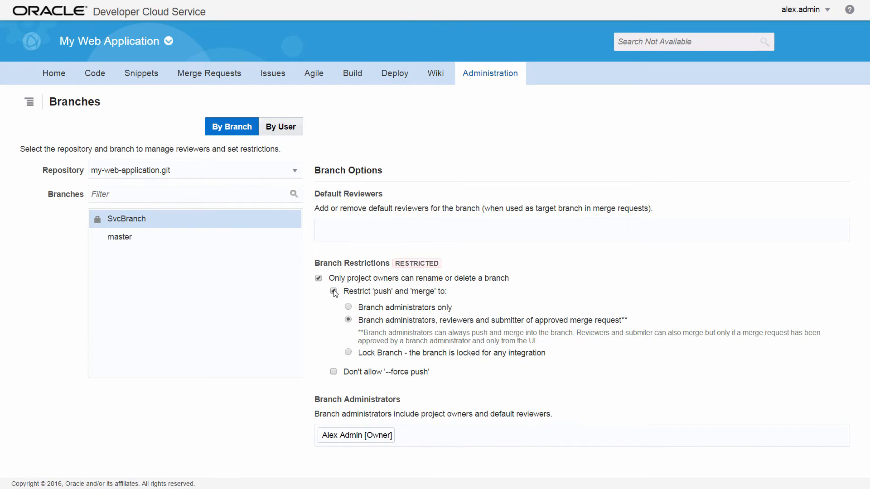
pyautogui.click(348, 307)
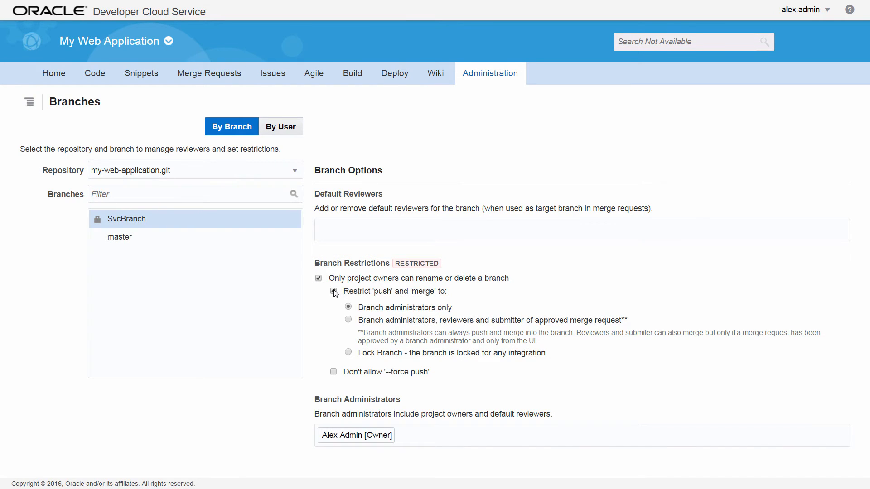
pyautogui.click(334, 291)
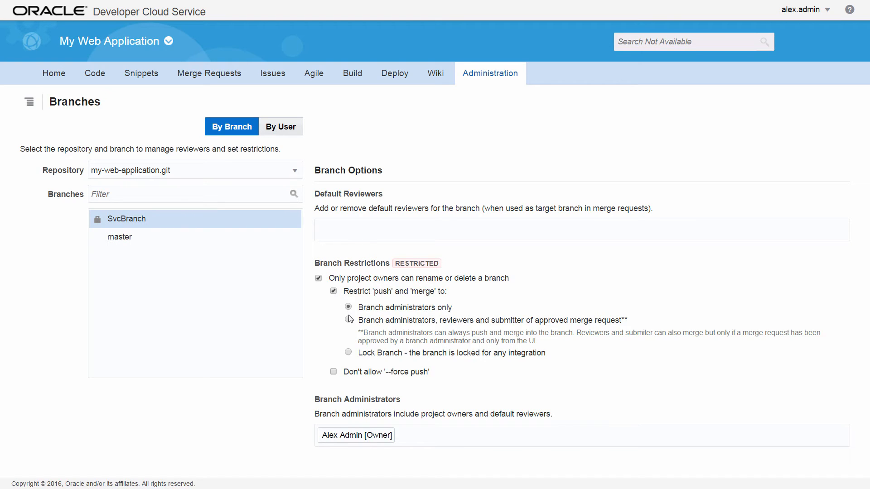
pyautogui.click(348, 320)
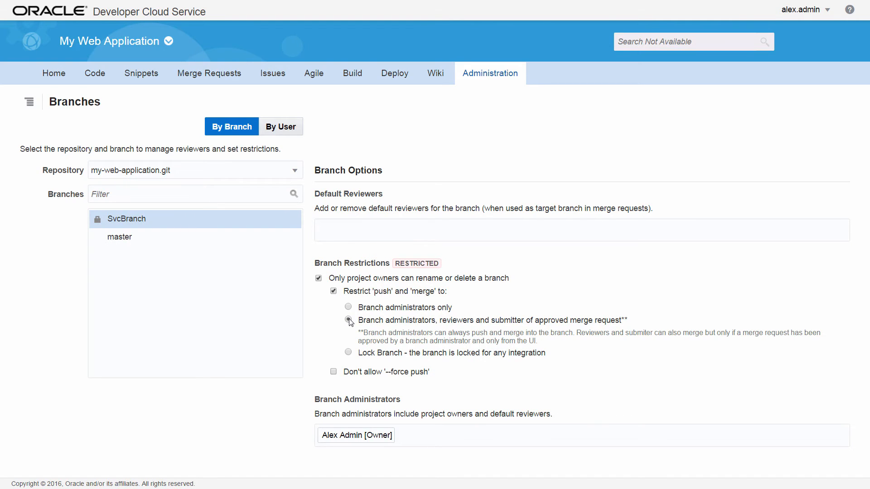
pyautogui.click(348, 321)
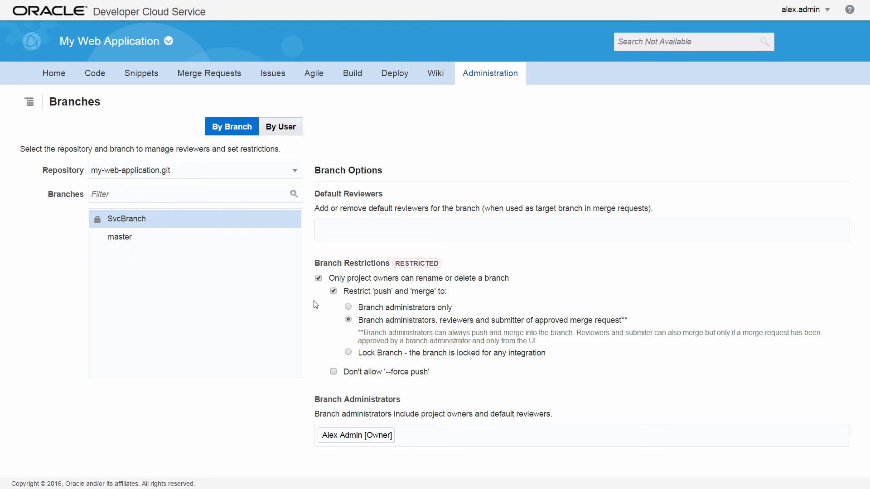
pyautogui.moveTo(97, 222)
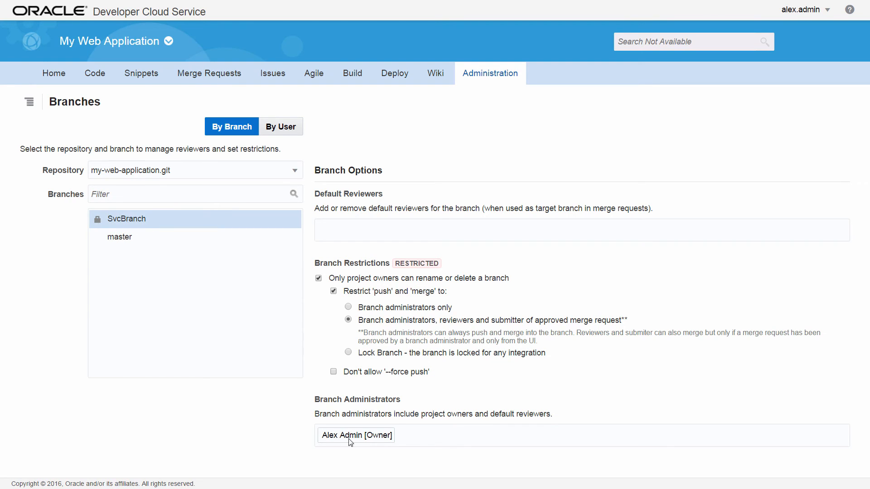
pyautogui.click(356, 435)
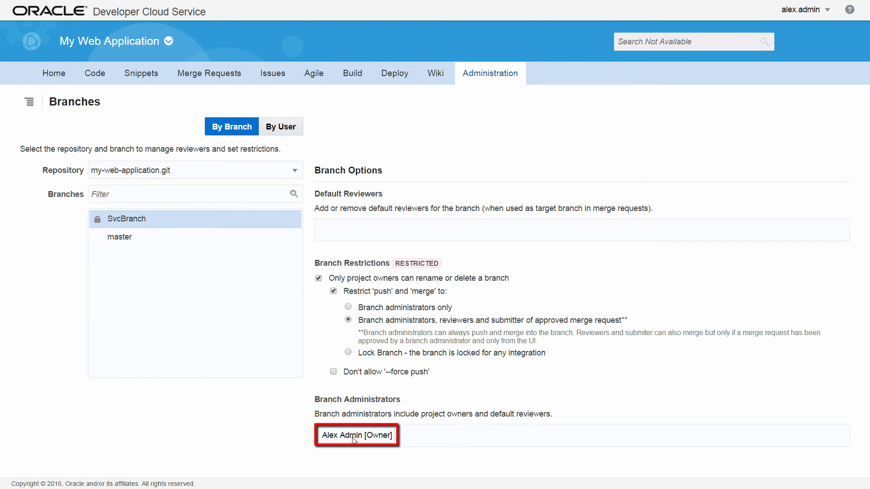